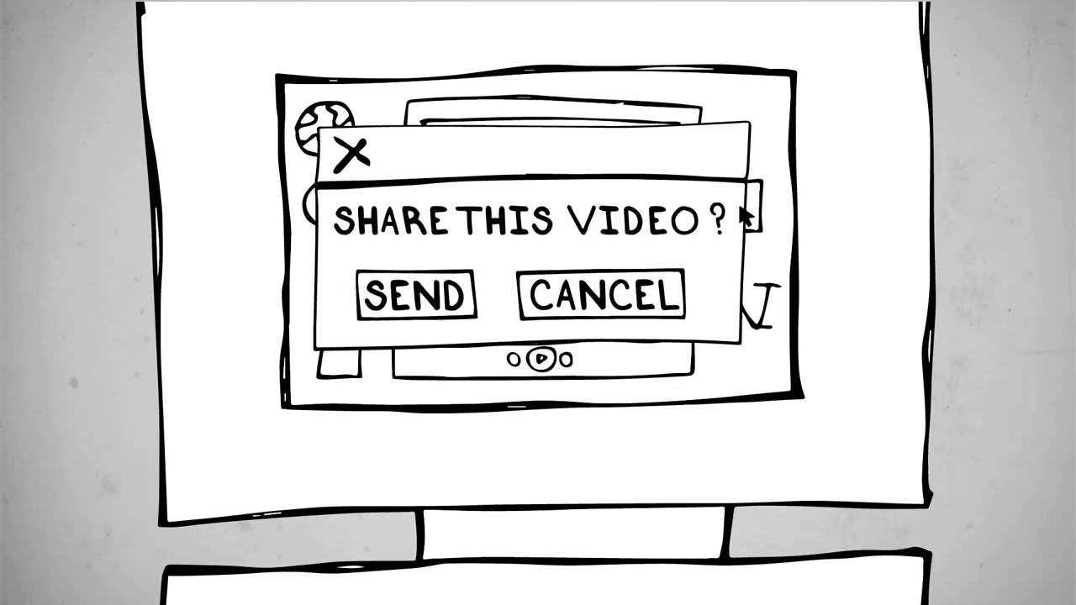
{"action": "left_click", "coordinate": [417, 295]}
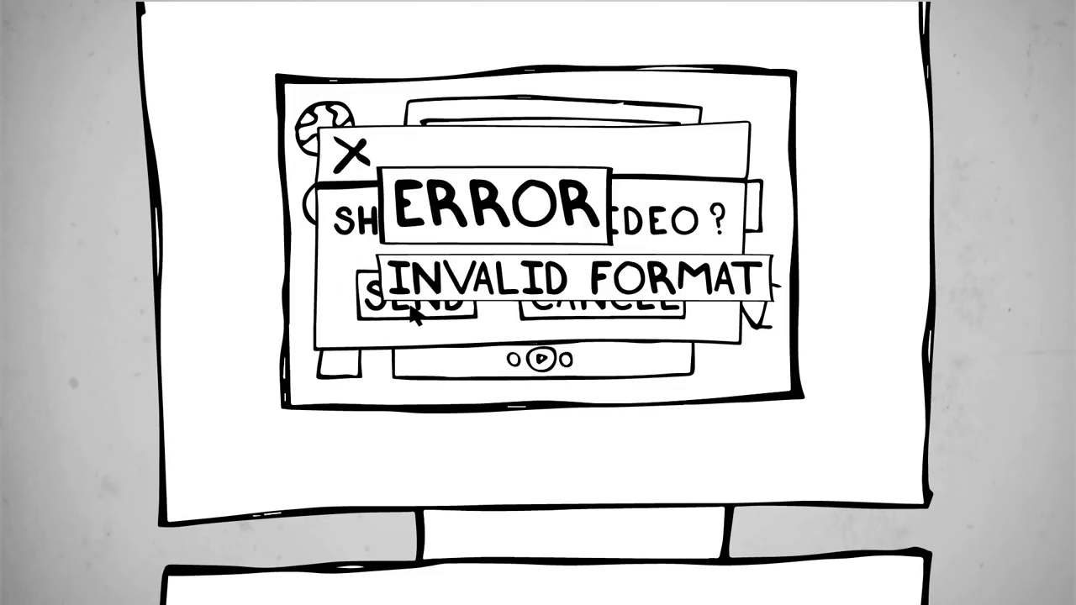